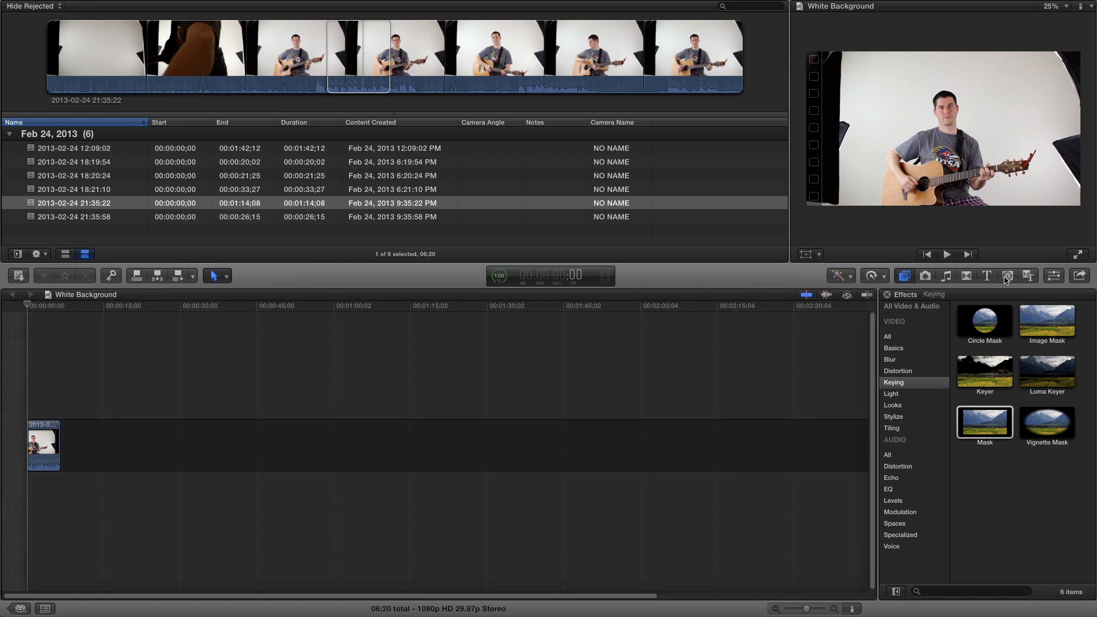
# - Add a Custom solid from the Solids generators beneath the guitarist clip
pyautogui.click(1007, 276)
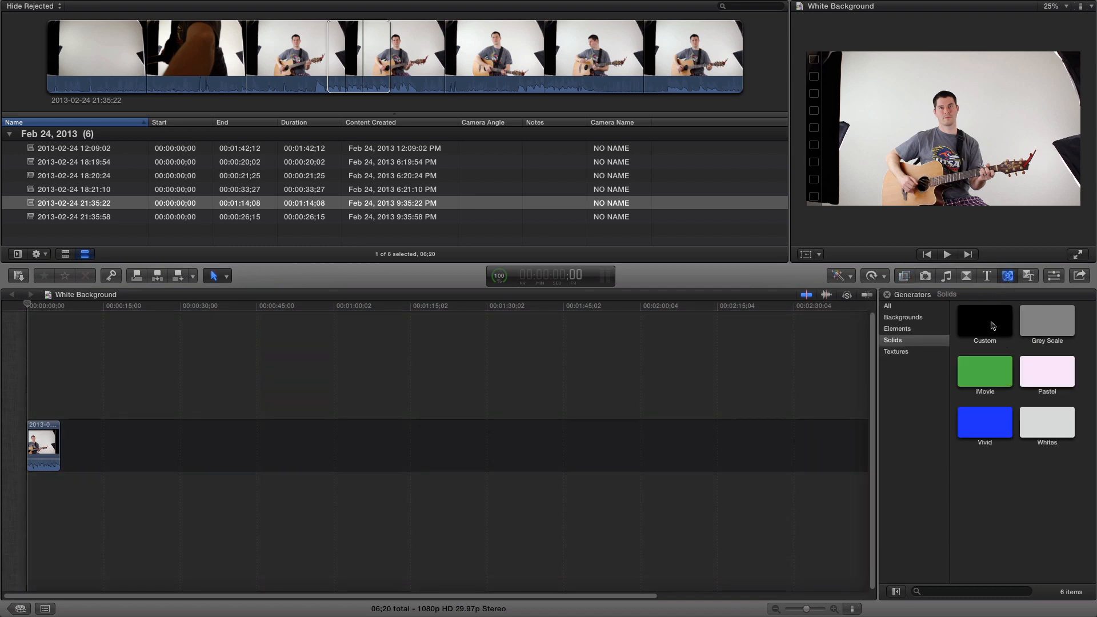
pyautogui.moveTo(984, 320); pyautogui.dragTo(56, 495)
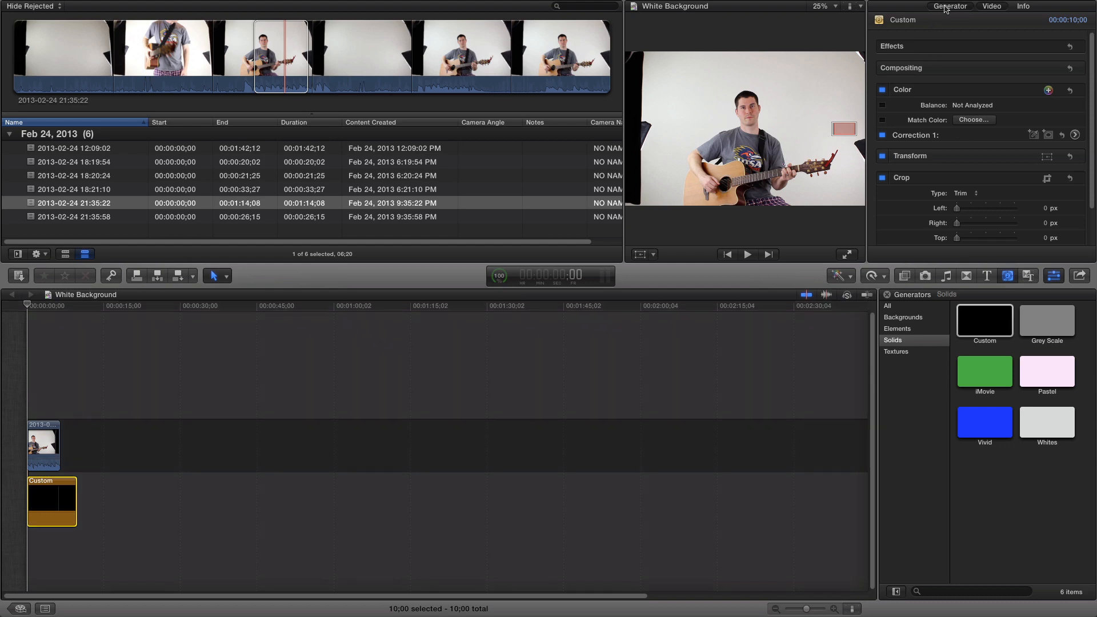
# - Set the Custom generator's colour to white via the colour wheel
pyautogui.click(962, 62)
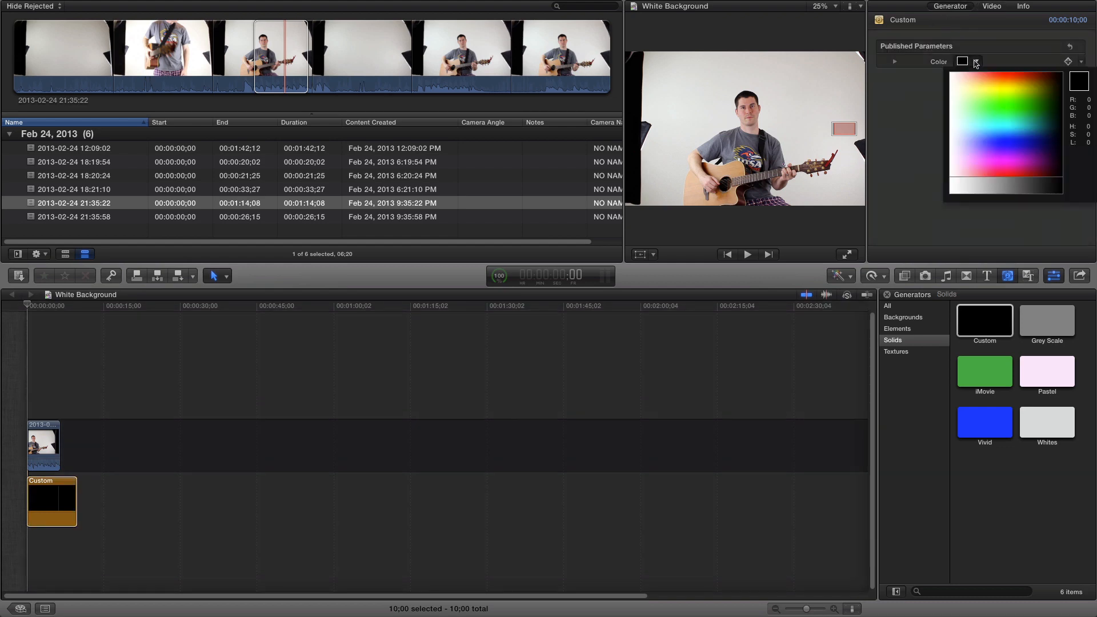
pyautogui.click(963, 61)
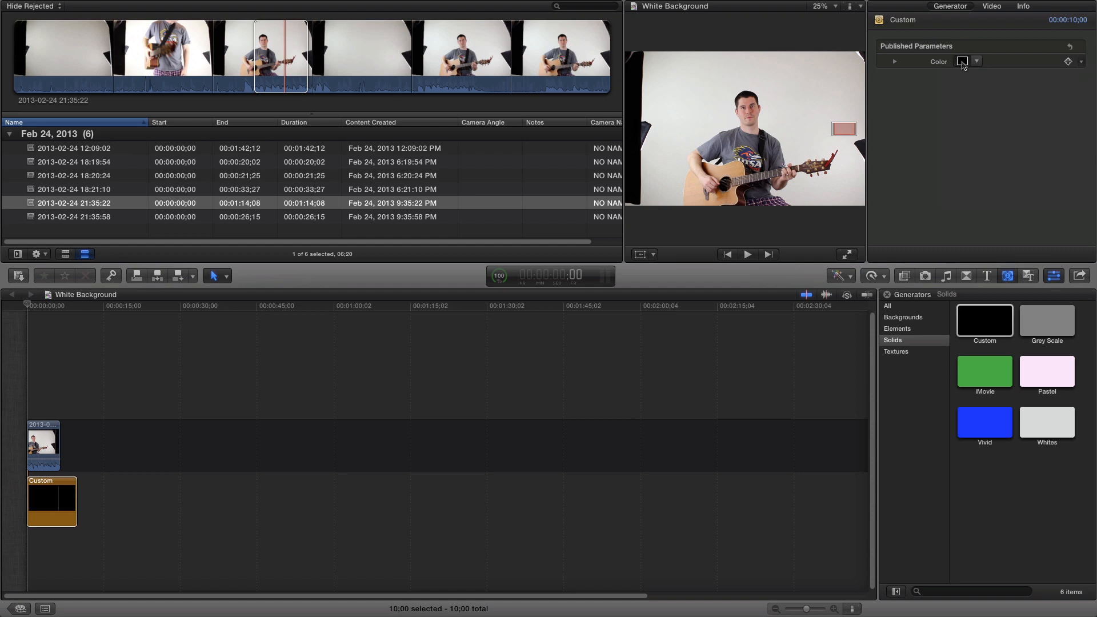
pyautogui.click(963, 62)
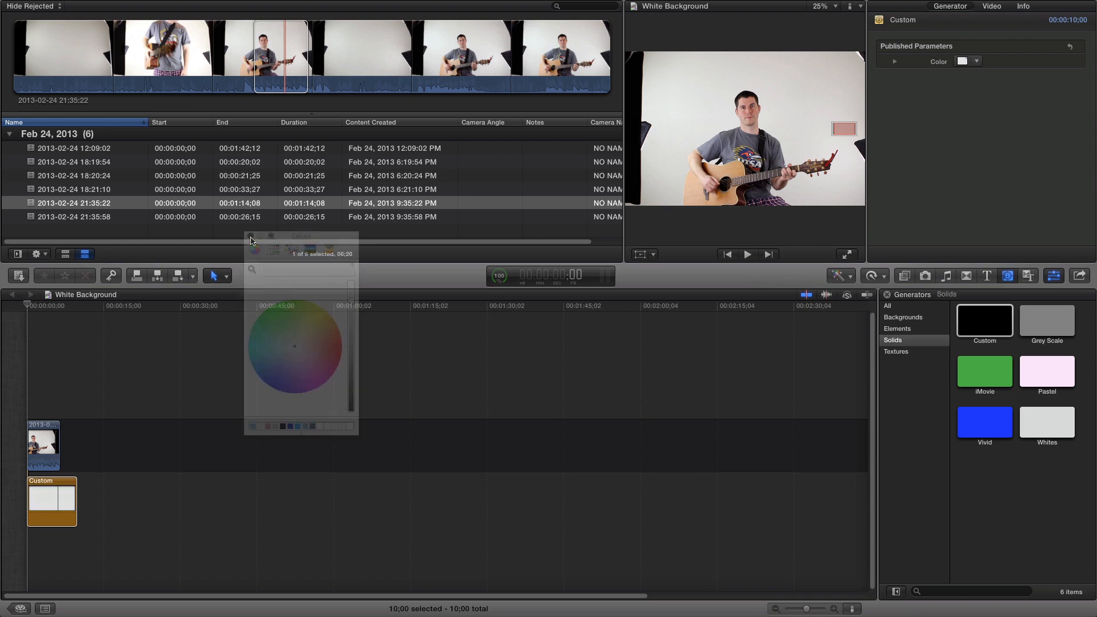
# - Crop the selected guitarist clip 326 px on the left and 220 px on the right
pyautogui.click(250, 236)
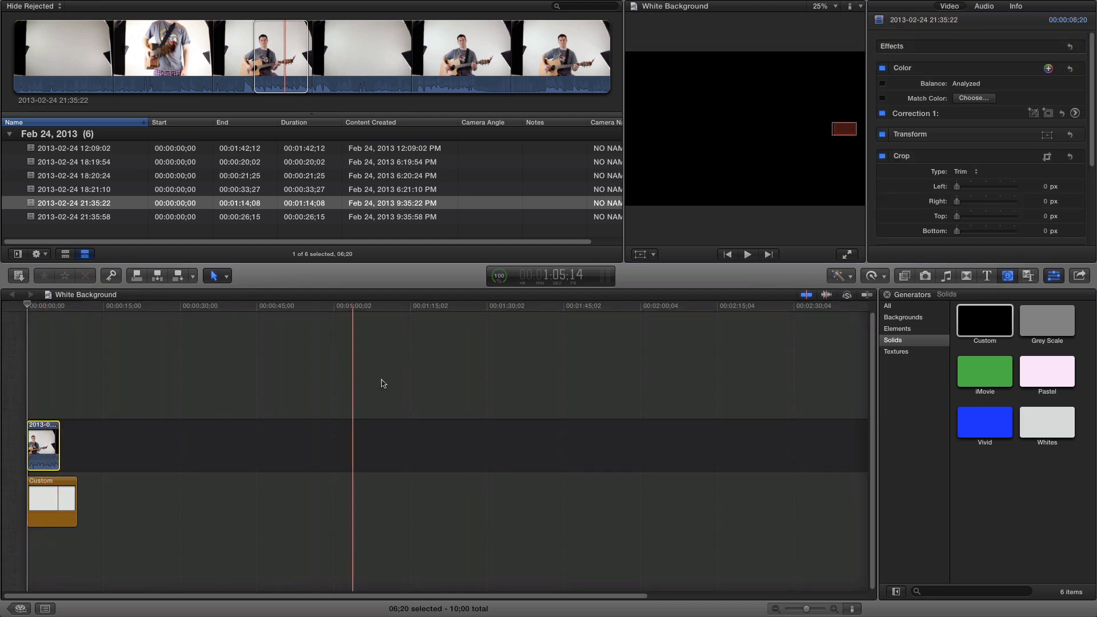
pyautogui.click(726, 254)
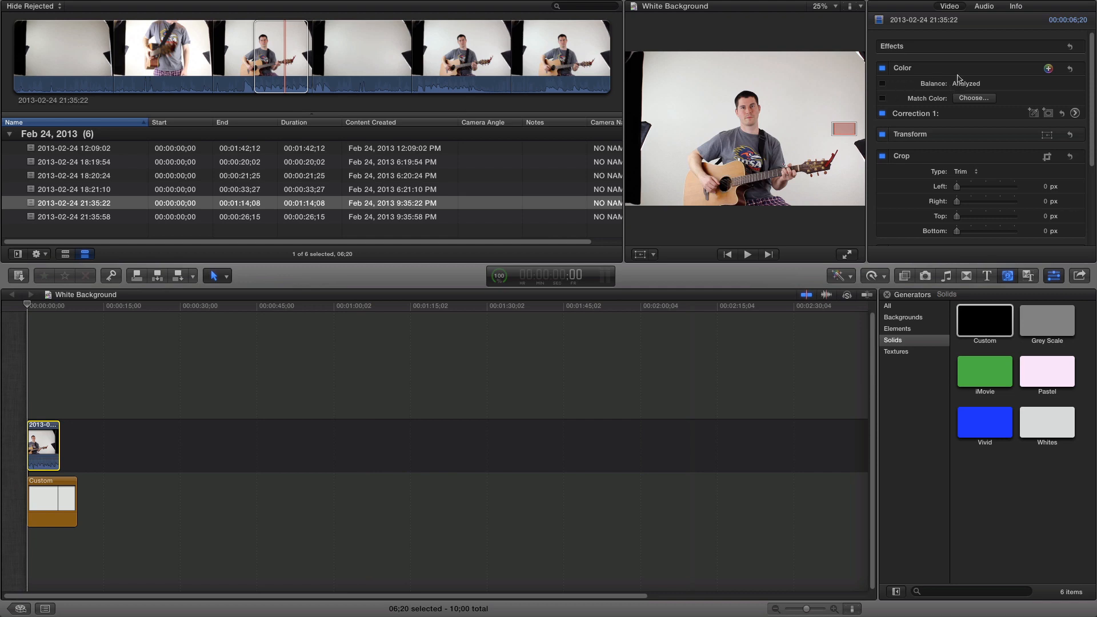
pyautogui.moveTo(981, 150)
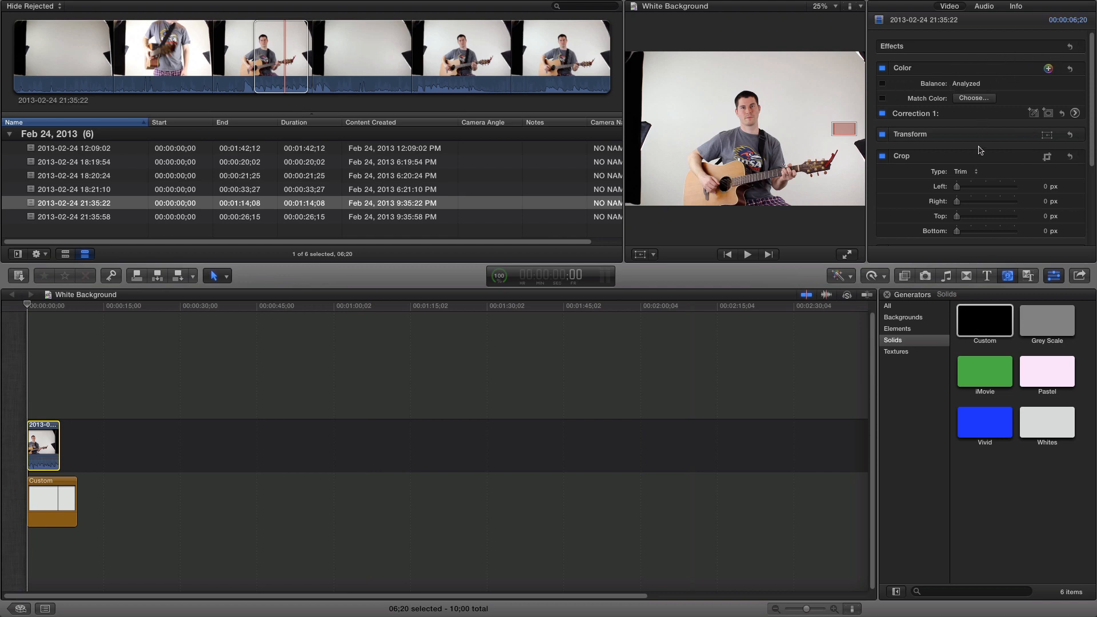
pyautogui.moveTo(957, 173); pyautogui.dragTo(987, 173)
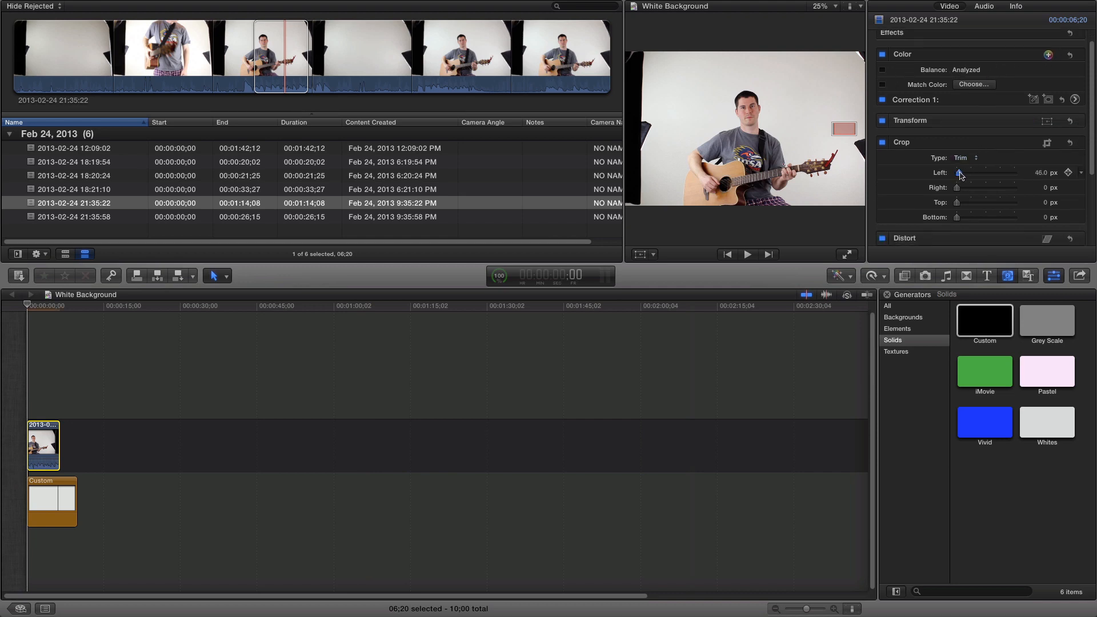
pyautogui.moveTo(962, 173); pyautogui.dragTo(976, 172)
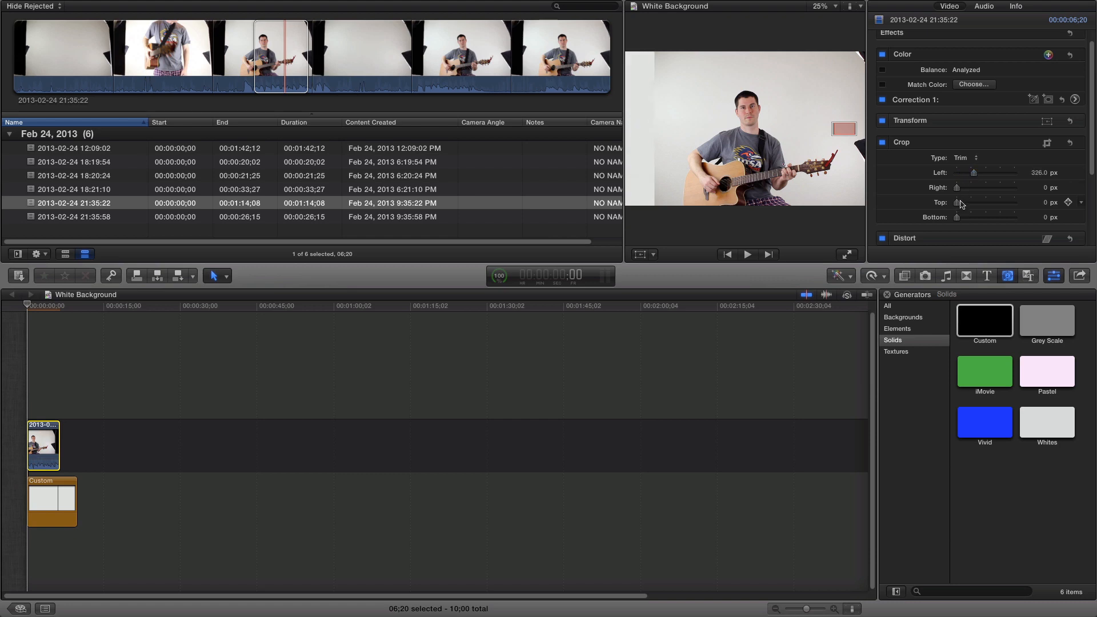
pyautogui.moveTo(958, 187); pyautogui.dragTo(968, 187)
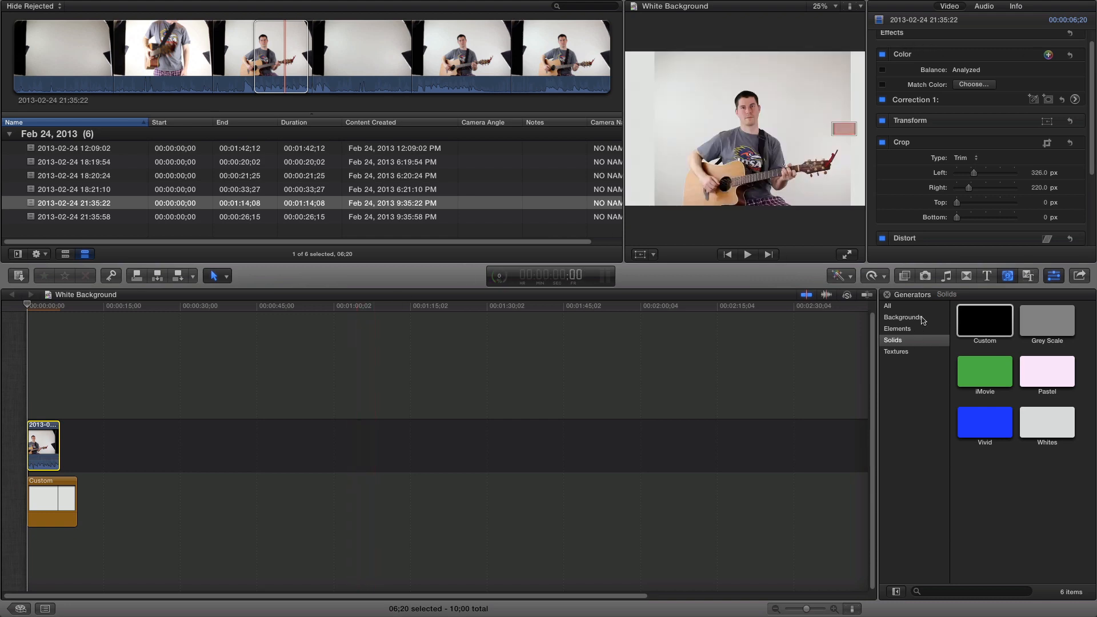
# - Apply the Keyer effect with Strength 0 and sample the backdrop colour
pyautogui.click(904, 275)
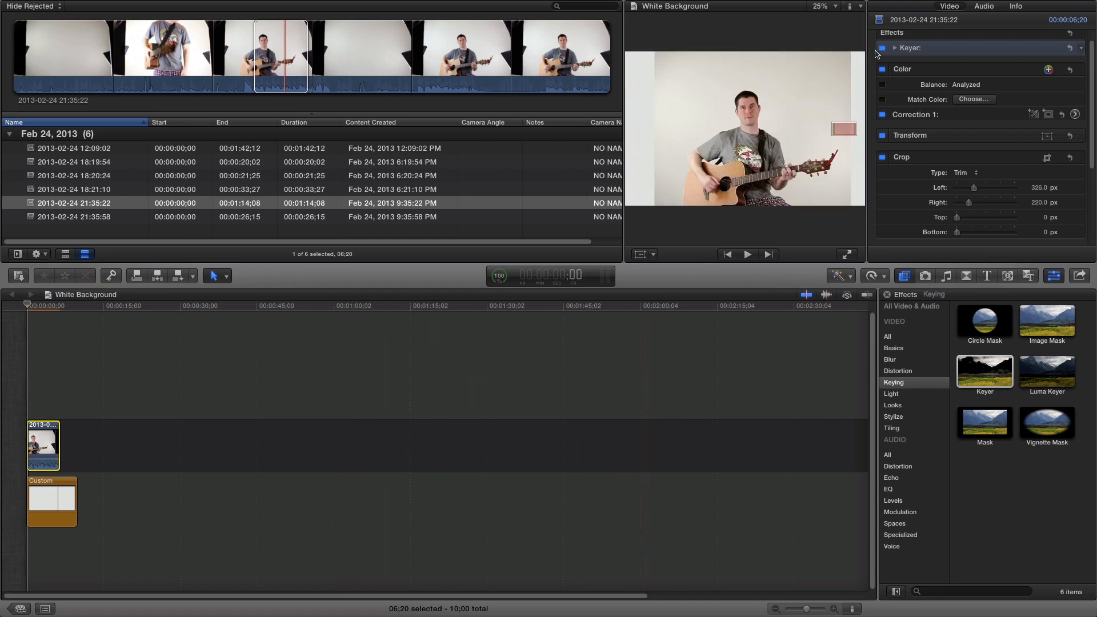
pyautogui.click(894, 48)
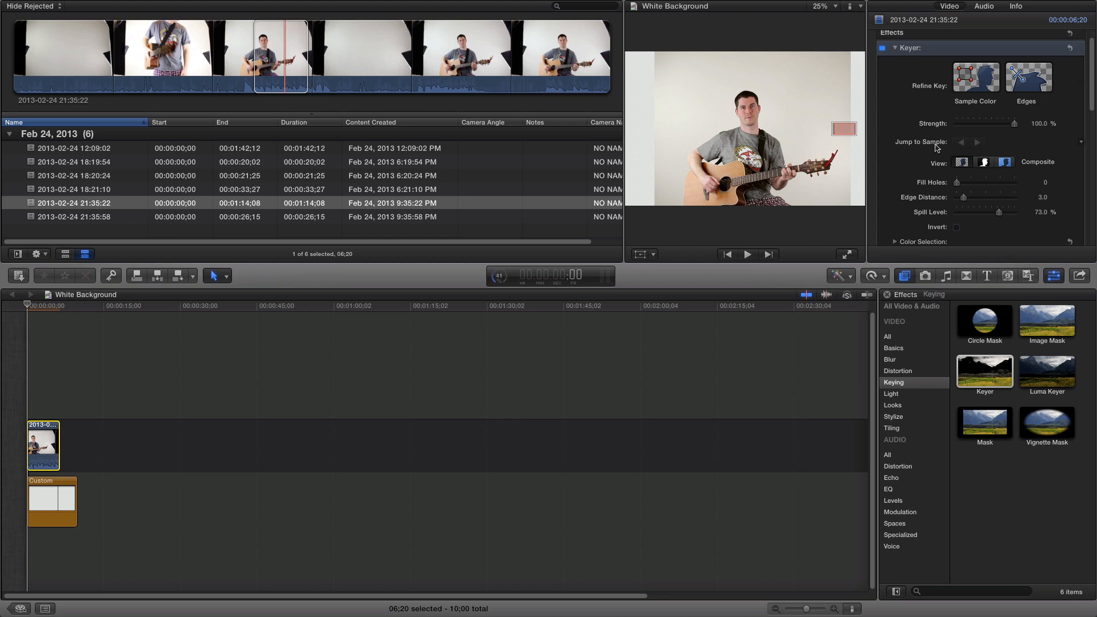
pyautogui.moveTo(1015, 123); pyautogui.dragTo(957, 123)
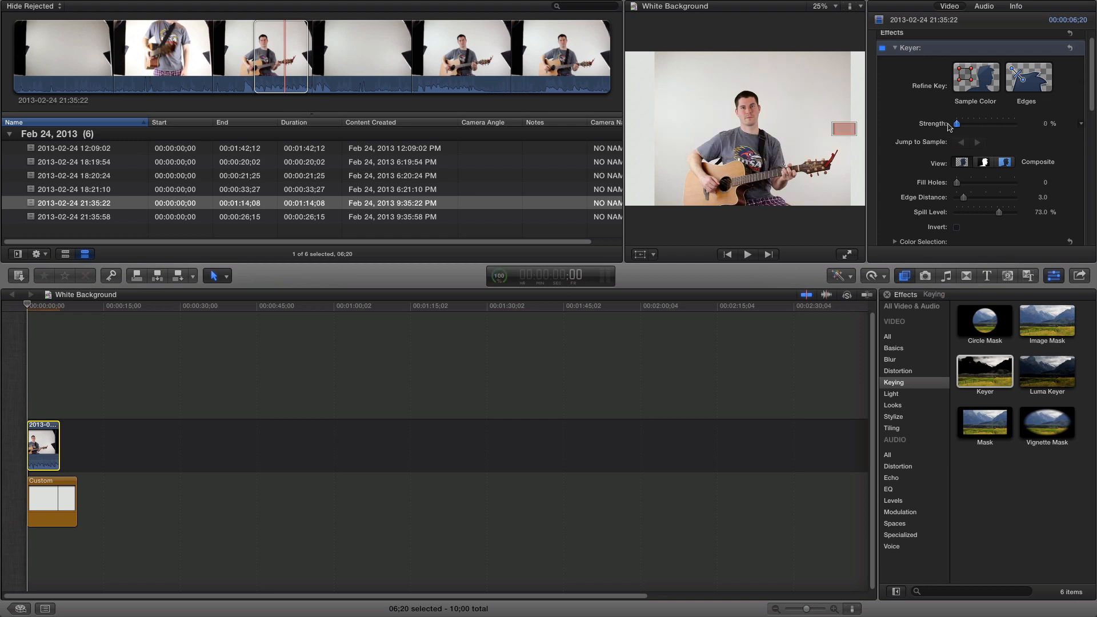
pyautogui.click(975, 76)
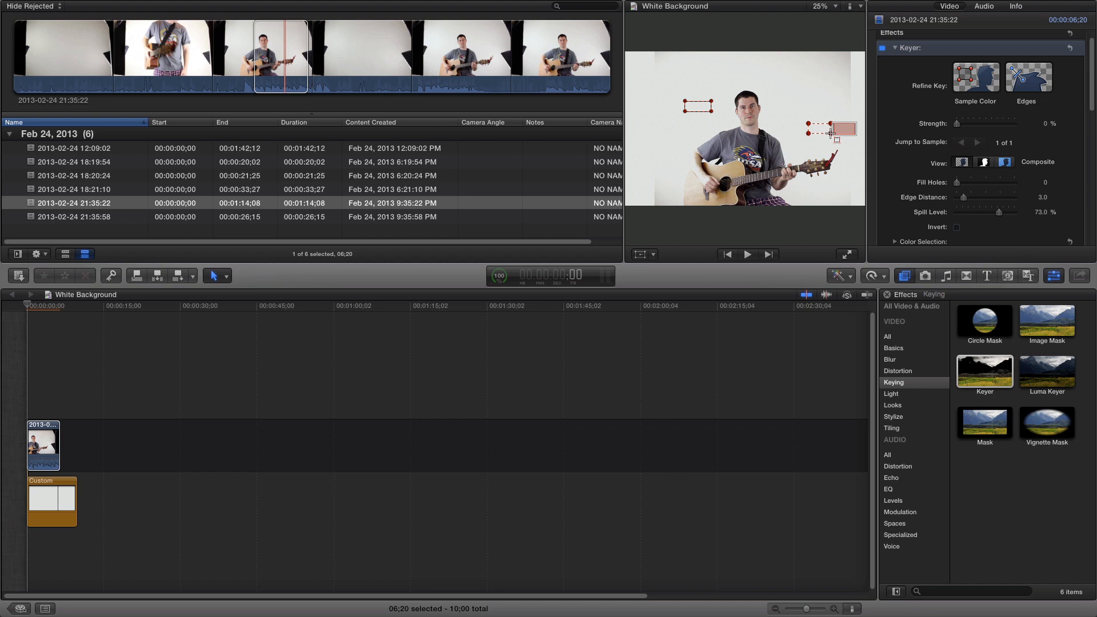
# - View the matte and raise Fill Holes to 4.42 and Edge Distance to 4.0
pyautogui.click(984, 162)
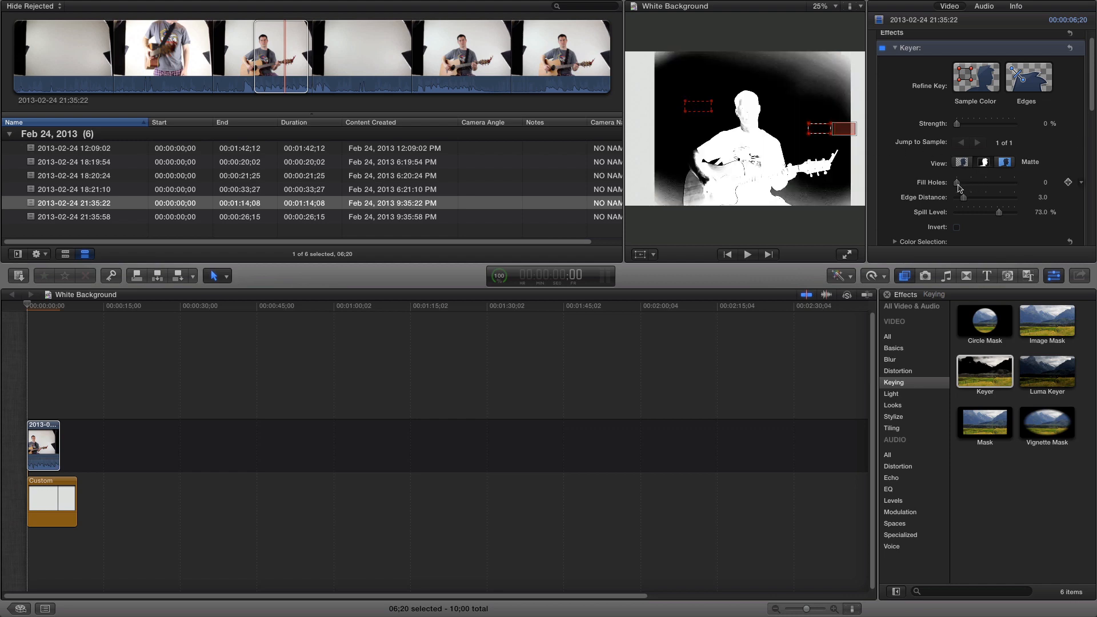
pyautogui.moveTo(963, 182); pyautogui.dragTo(970, 182)
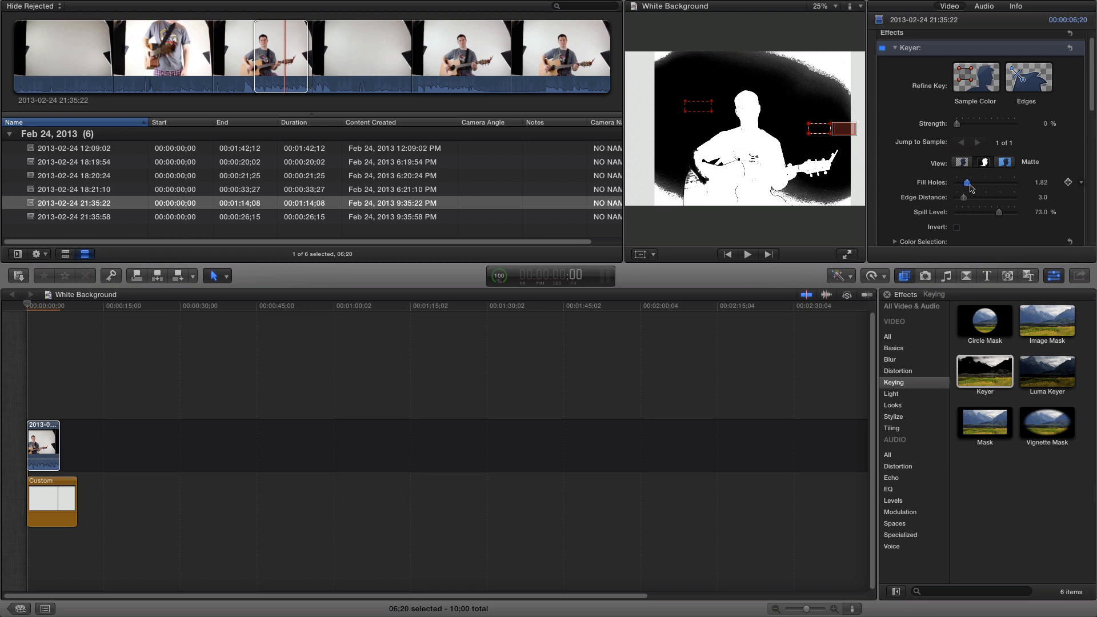
pyautogui.moveTo(968, 183); pyautogui.dragTo(983, 183)
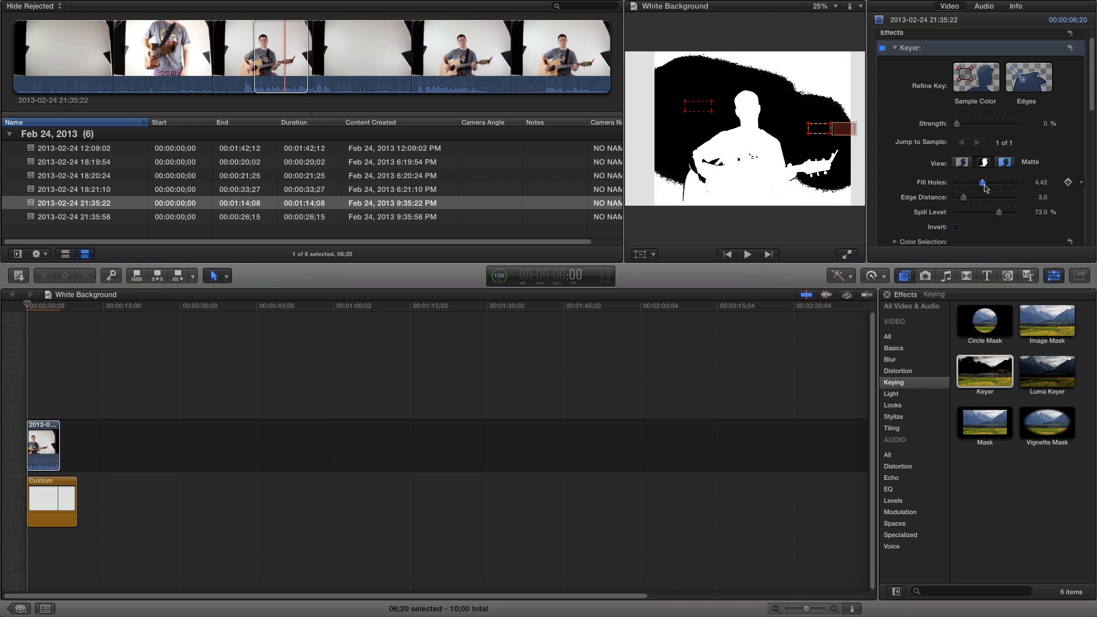
pyautogui.moveTo(982, 197); pyautogui.dragTo(966, 196)
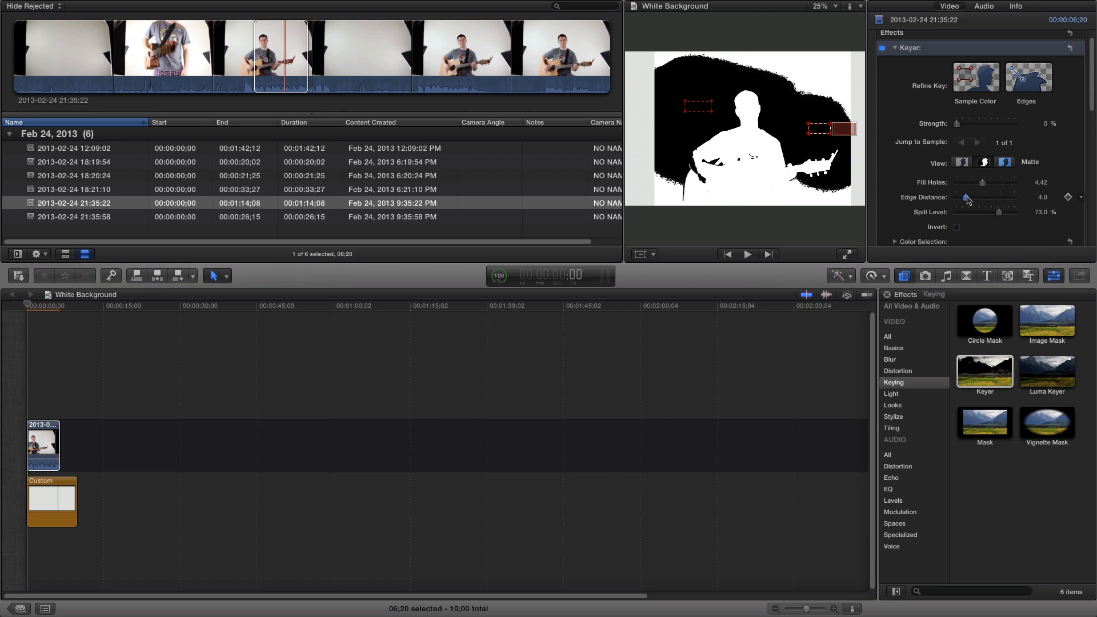
# - Try the key Strength around 15% and bring it back down to 0%
pyautogui.moveTo(961, 123); pyautogui.dragTo(965, 123)
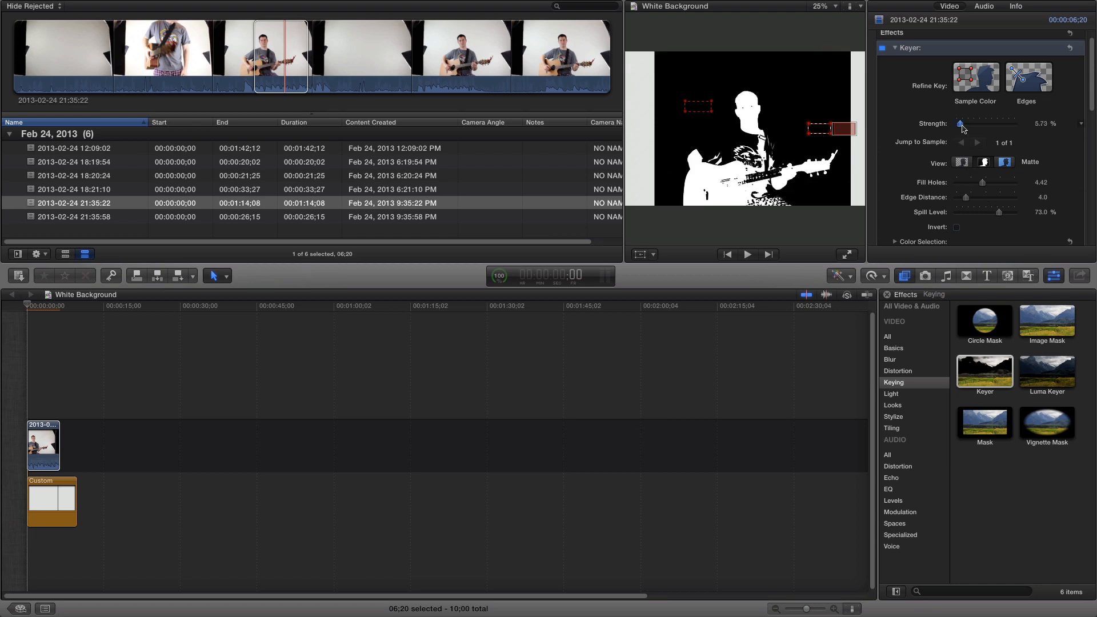
pyautogui.moveTo(960, 123); pyautogui.dragTo(967, 123)
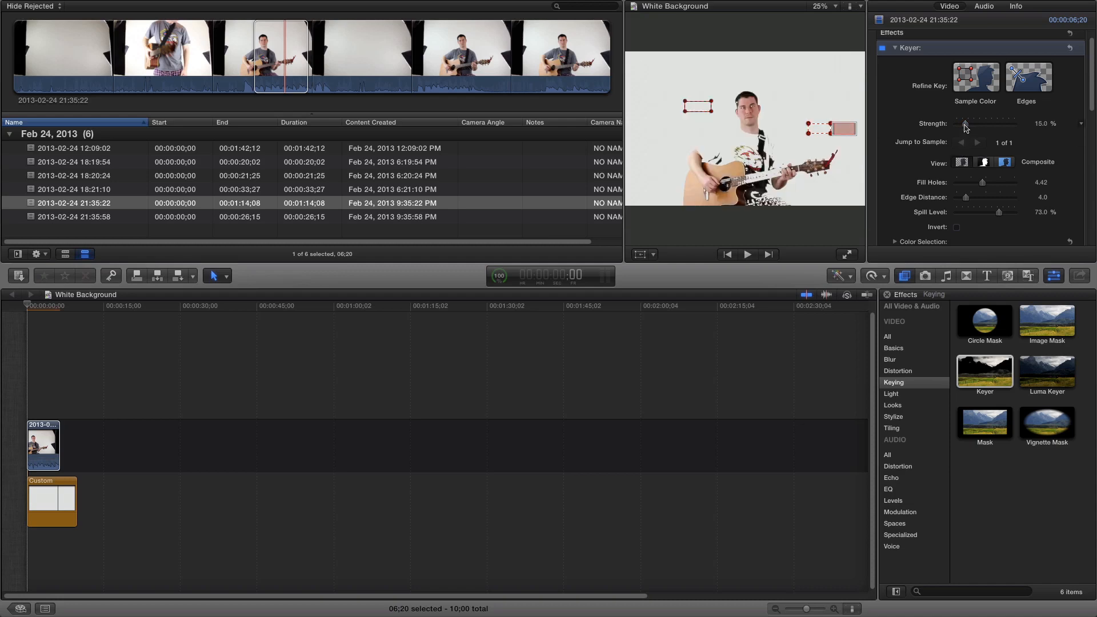
pyautogui.moveTo(963, 123); pyautogui.dragTo(999, 123)
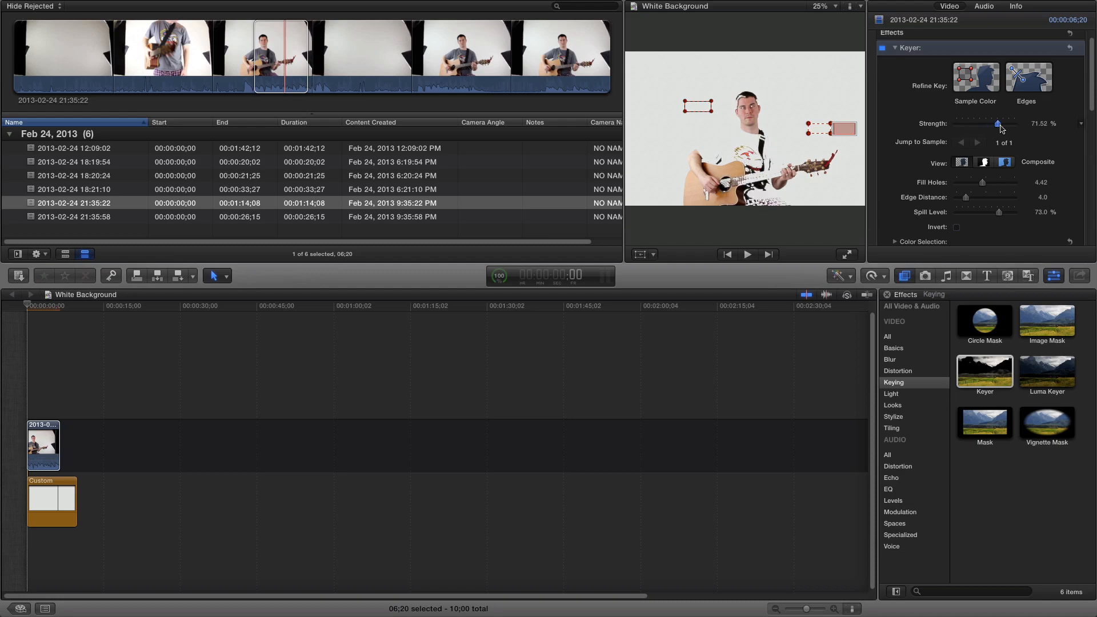
pyautogui.moveTo(999, 124); pyautogui.dragTo(957, 124)
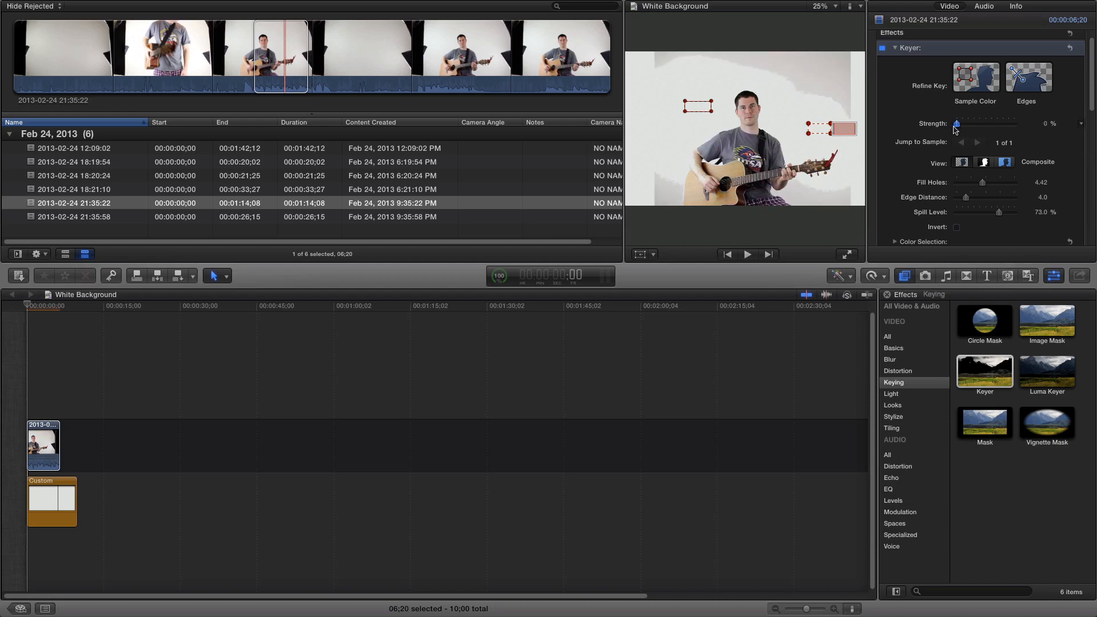
pyautogui.moveTo(818, 131)
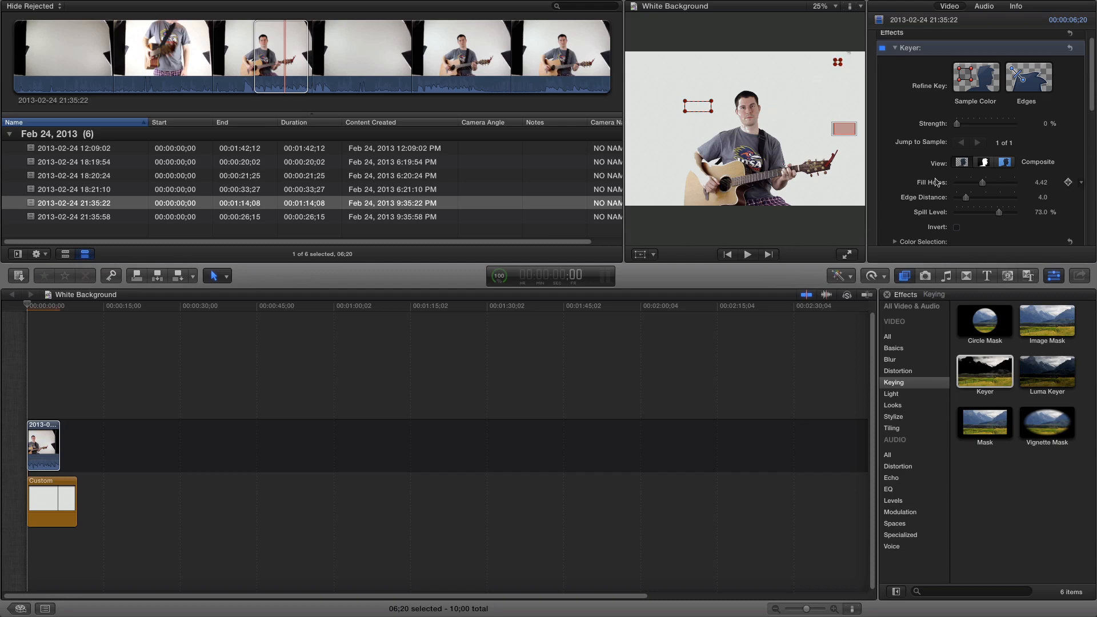
# - Raise Fill Holes to 10.0 while checking the matte and composite views
pyautogui.click(984, 161)
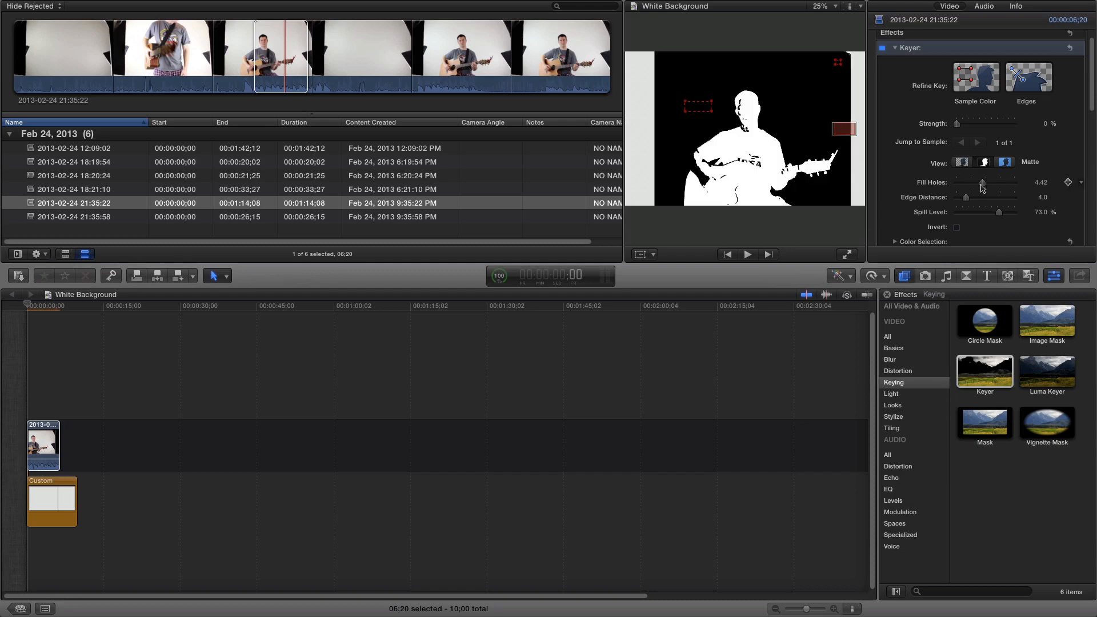
pyautogui.moveTo(983, 183); pyautogui.dragTo(971, 183)
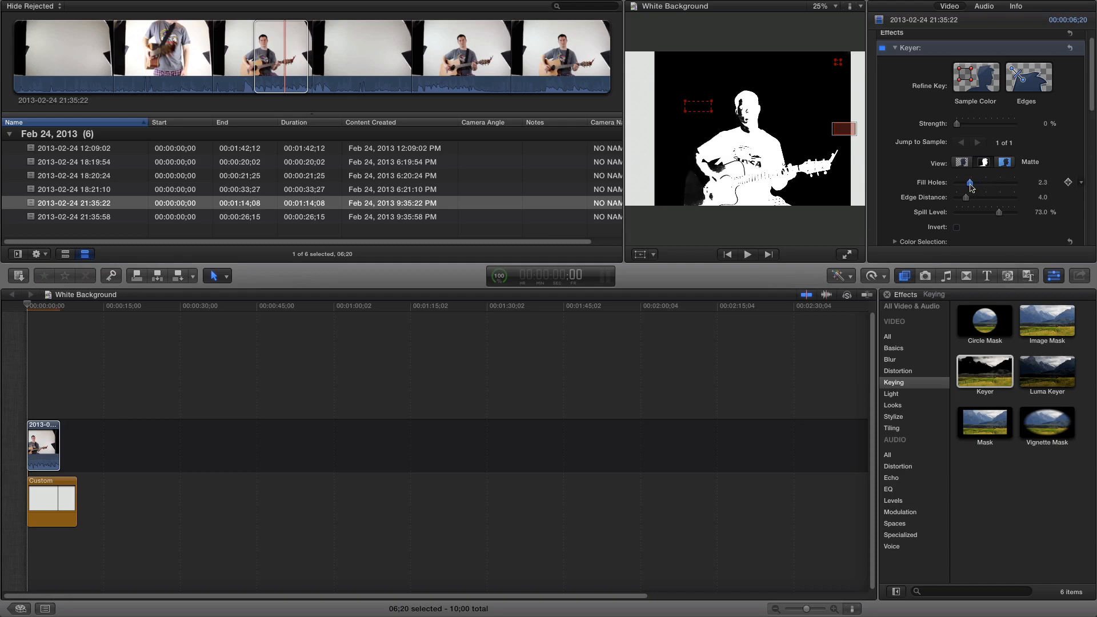
pyautogui.click(961, 161)
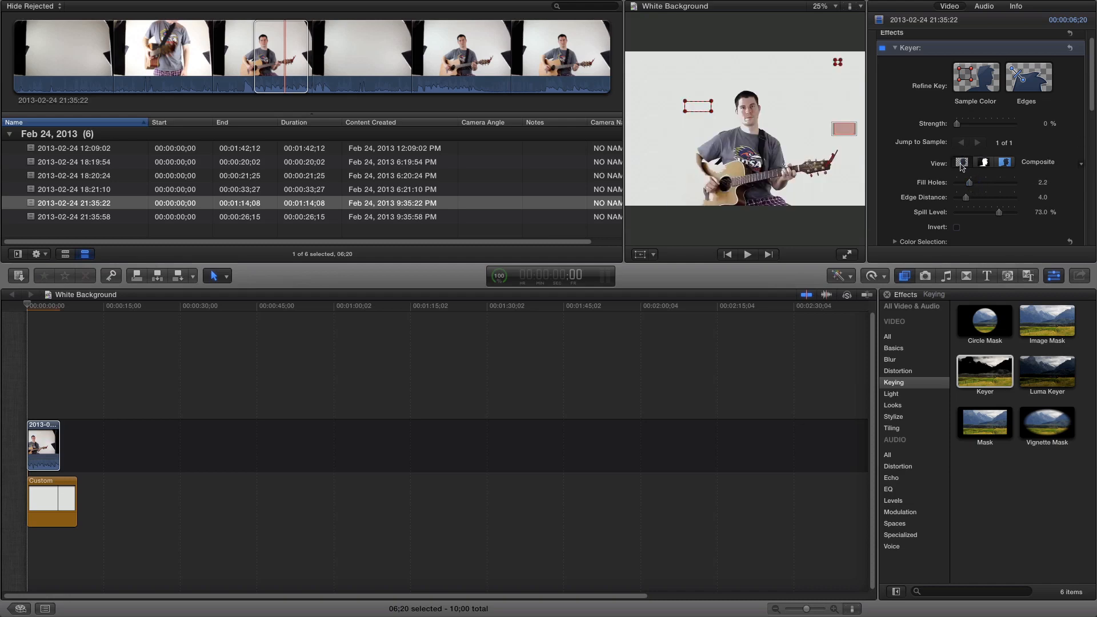
pyautogui.moveTo(969, 183); pyautogui.dragTo(978, 183)
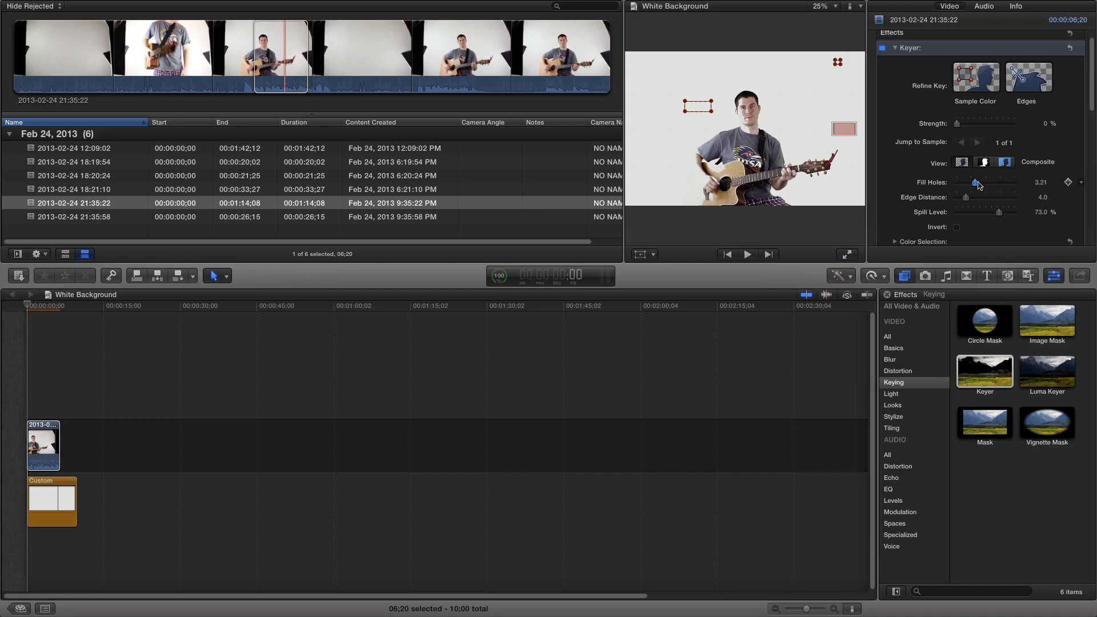
pyautogui.moveTo(975, 183); pyautogui.dragTo(994, 183)
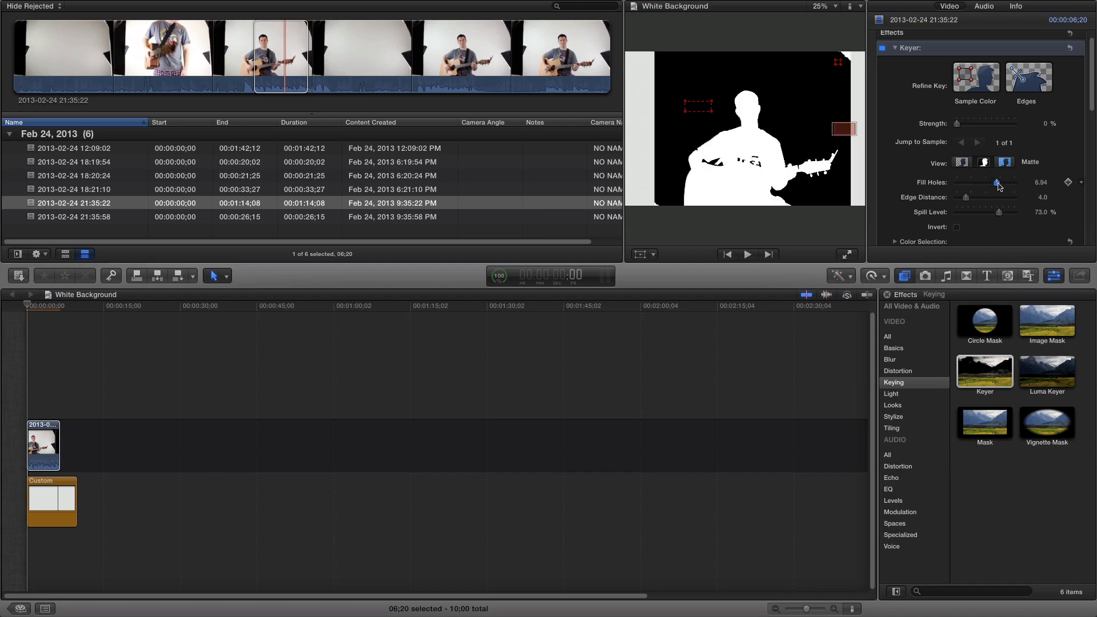
pyautogui.moveTo(997, 183); pyautogui.dragTo(1012, 183)
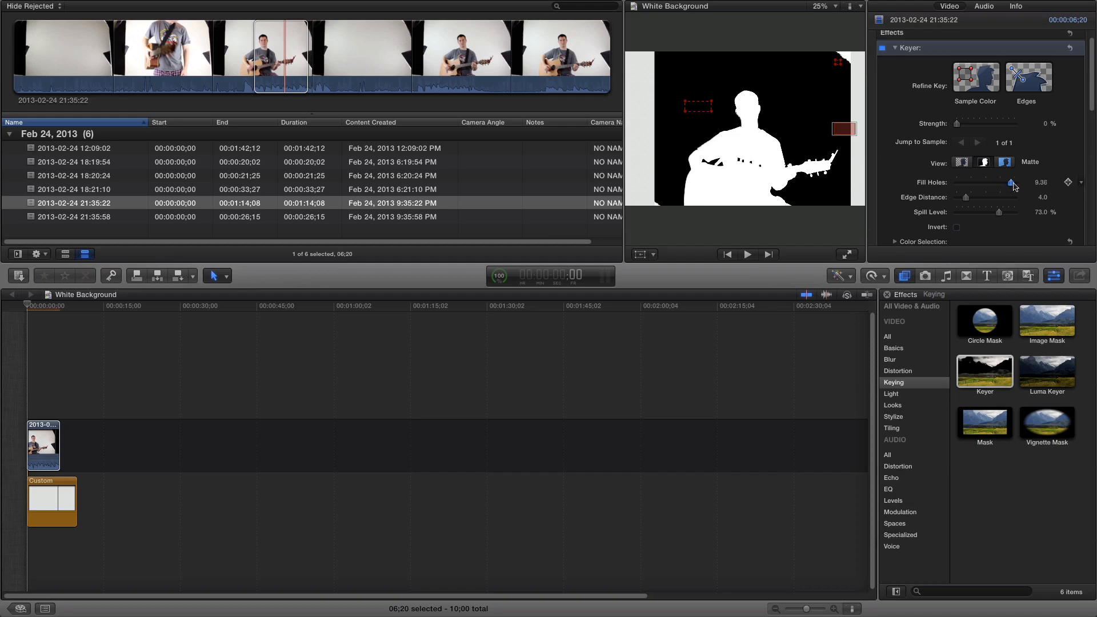
pyautogui.click(962, 161)
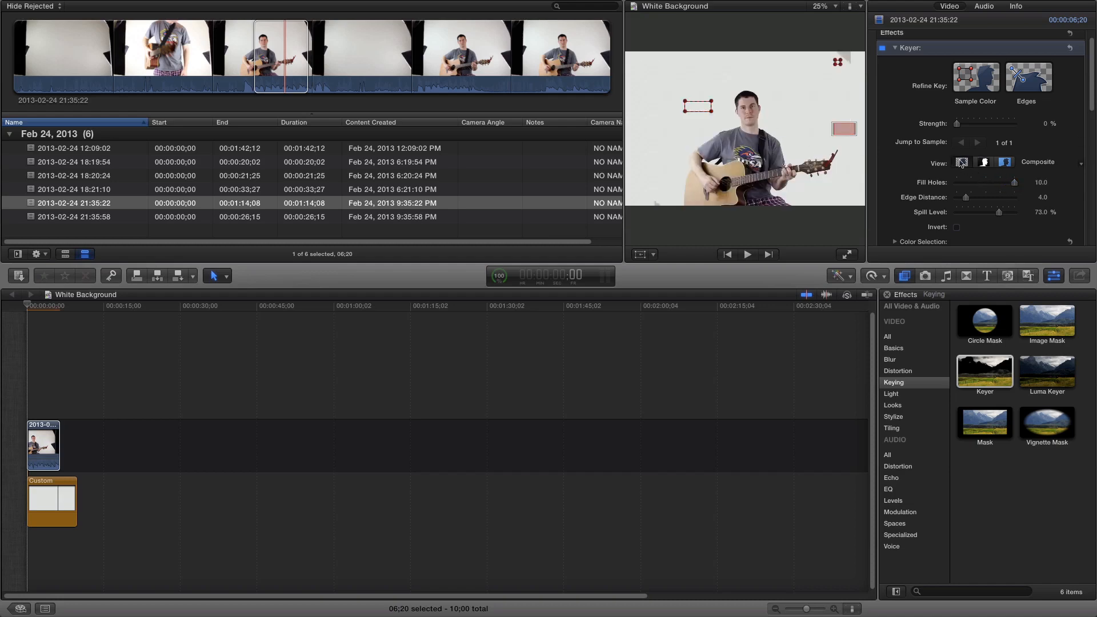
# - Zoom the viewer to 75% and reduce Edge Distance to 0
pyautogui.click(824, 7)
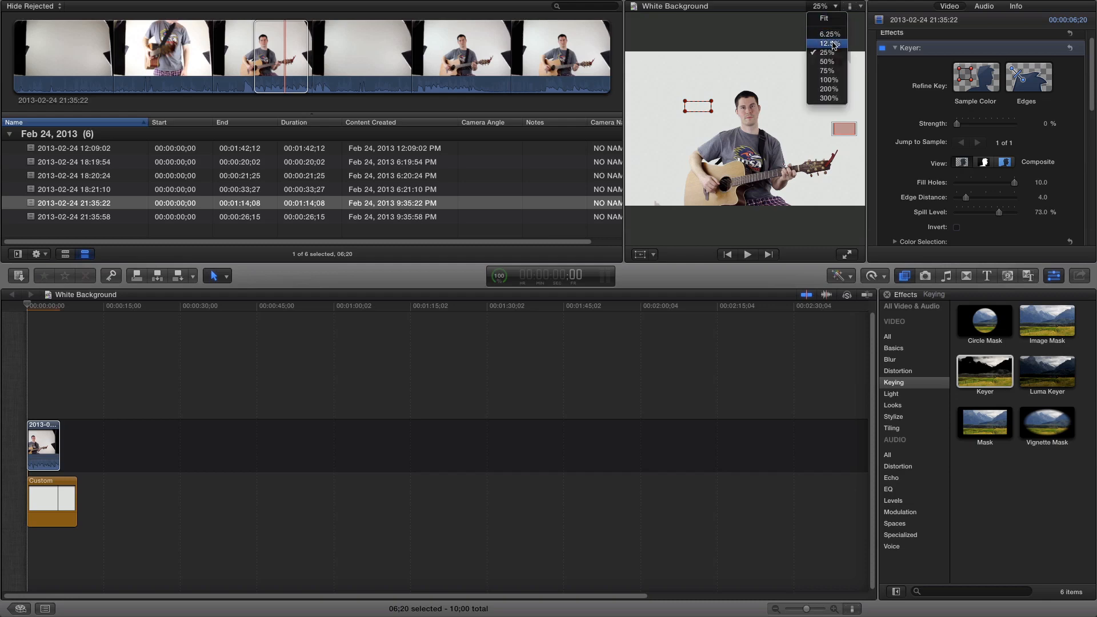
pyautogui.click(828, 71)
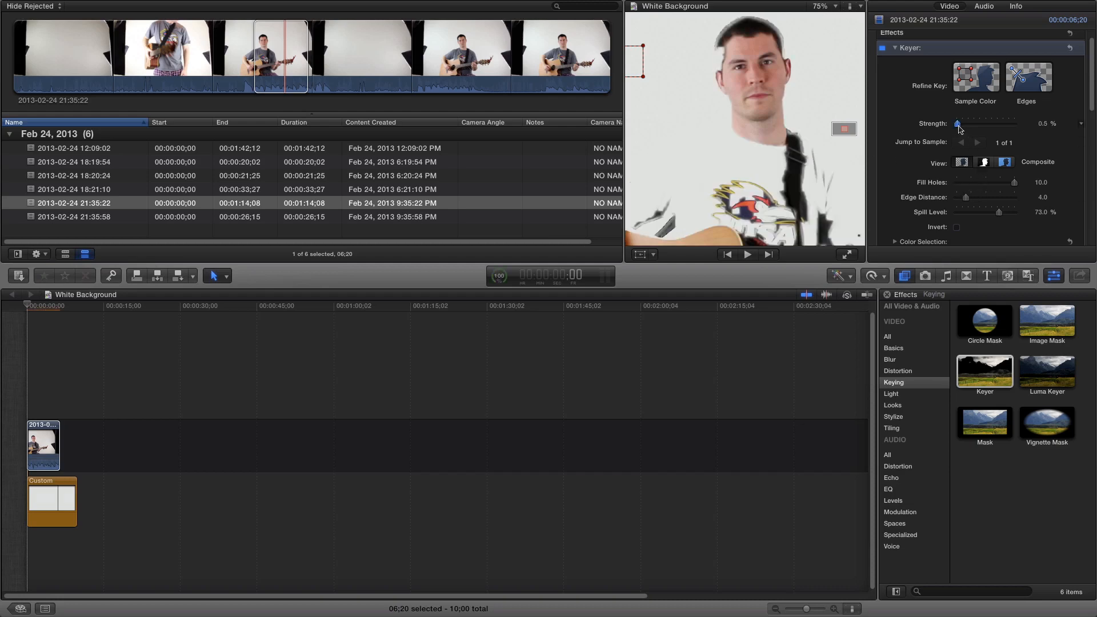
pyautogui.moveTo(959, 123); pyautogui.dragTo(958, 123)
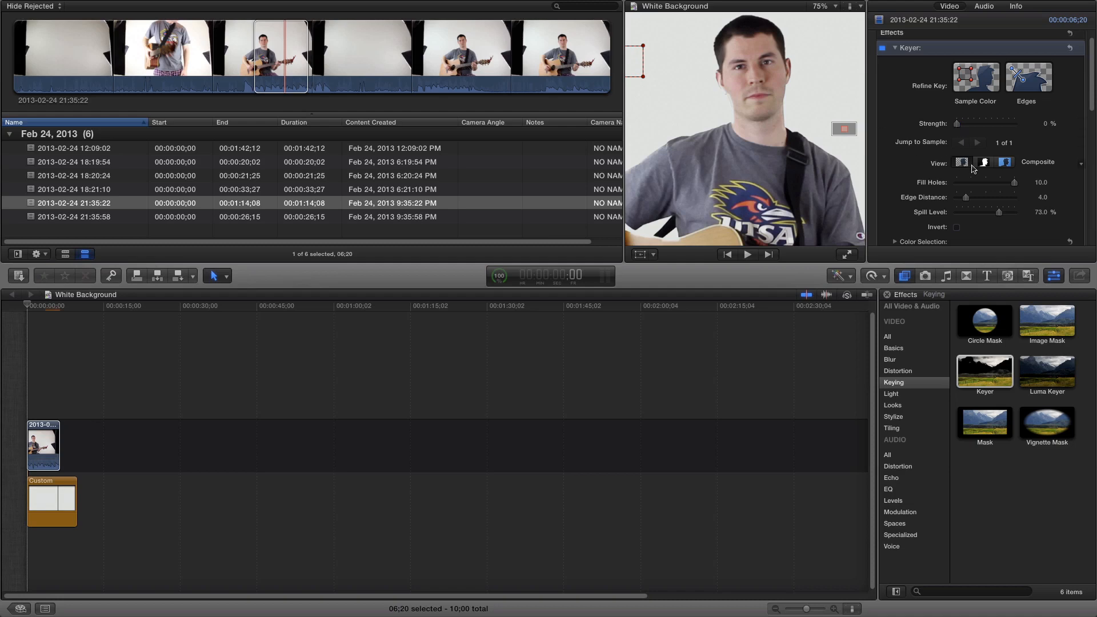
pyautogui.moveTo(964, 197); pyautogui.dragTo(975, 198)
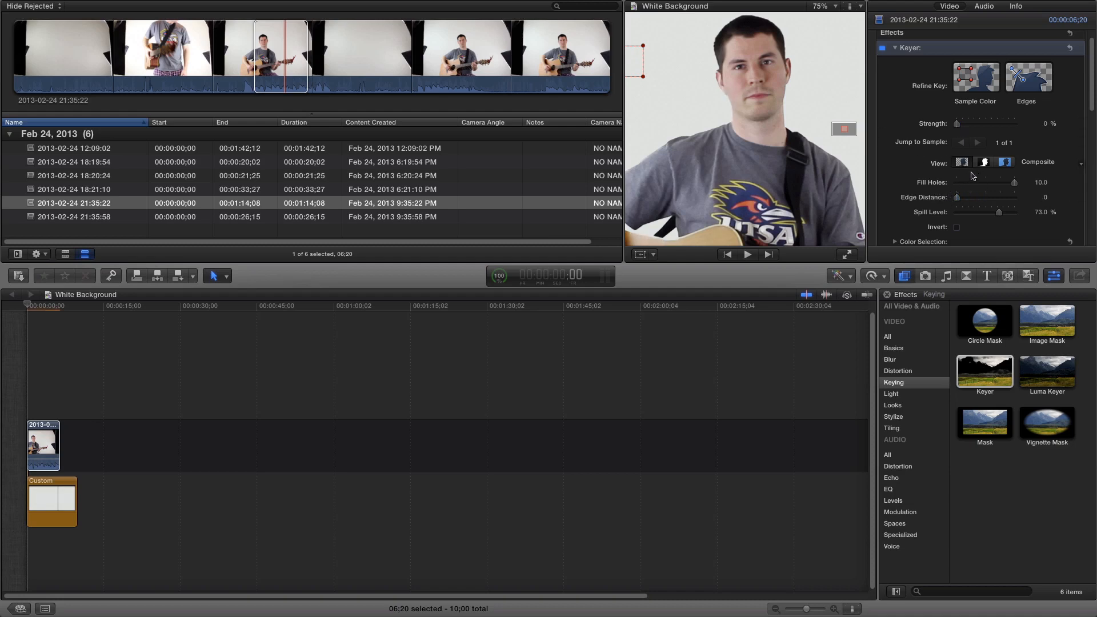
# - Check the matte and composite views, then zoom the viewer back out
pyautogui.click(983, 161)
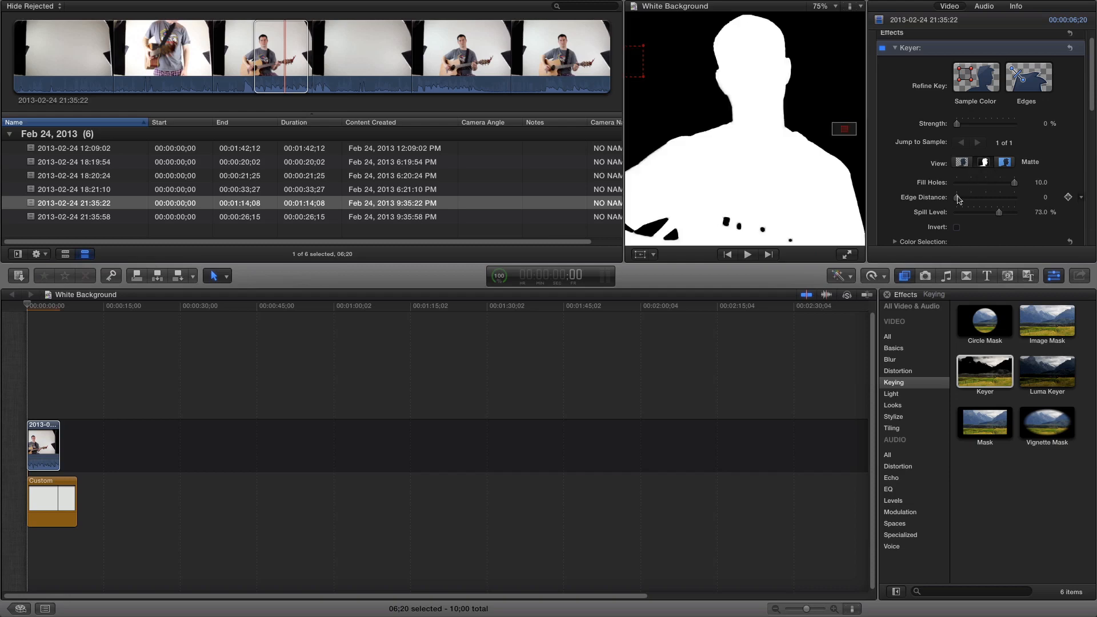
pyautogui.click(1006, 161)
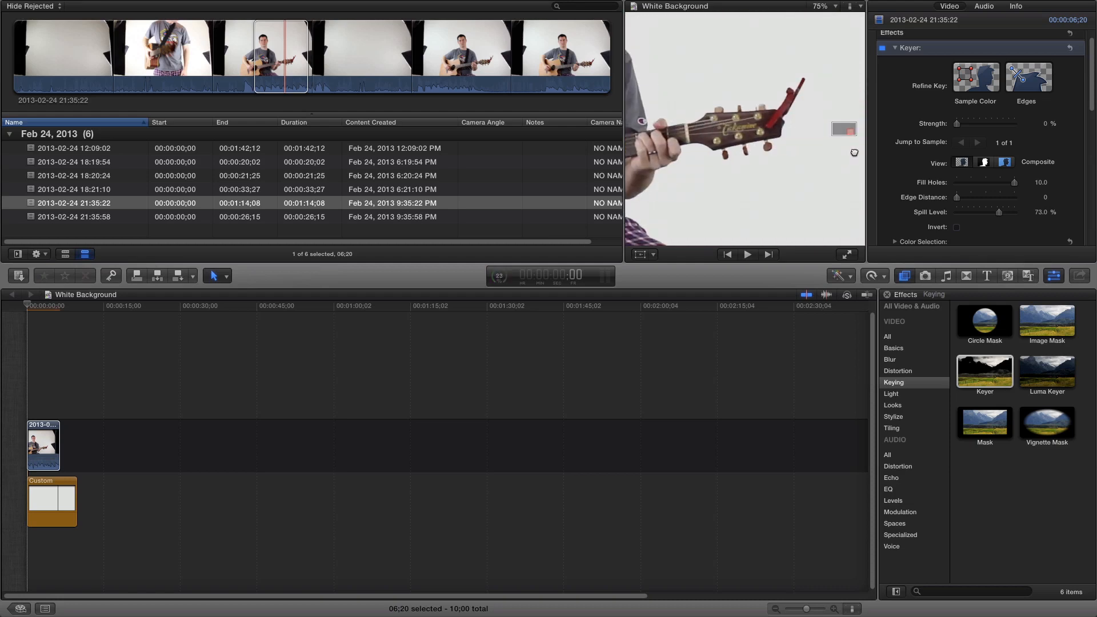
pyautogui.click(824, 7)
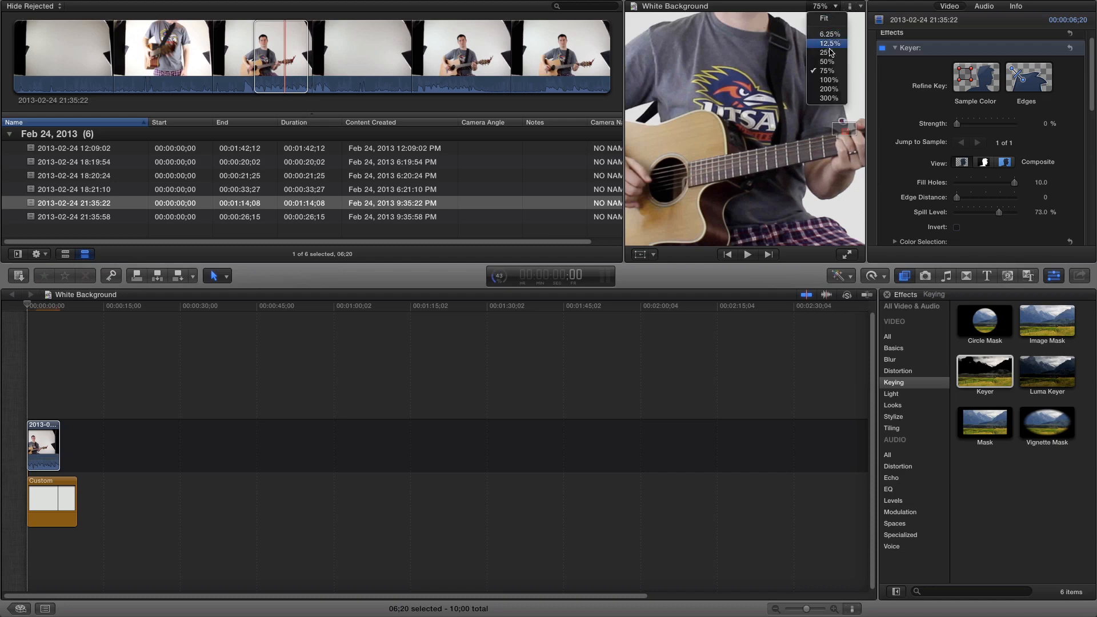
pyautogui.click(825, 18)
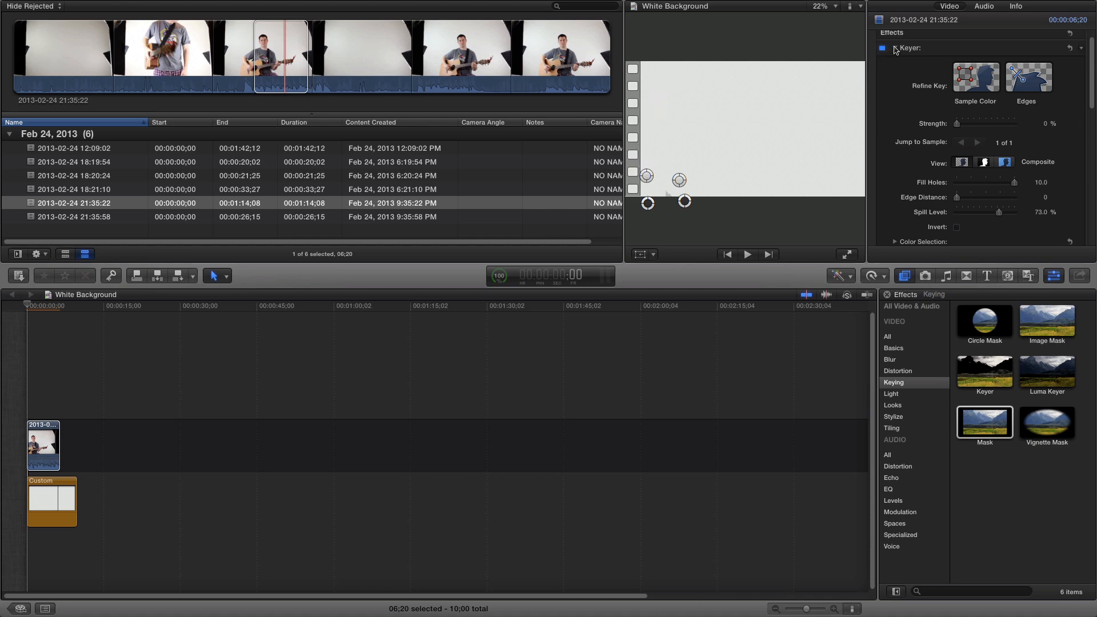
# - Invert the Mask effect and drag its corner point over a gray corner
pyautogui.click(896, 48)
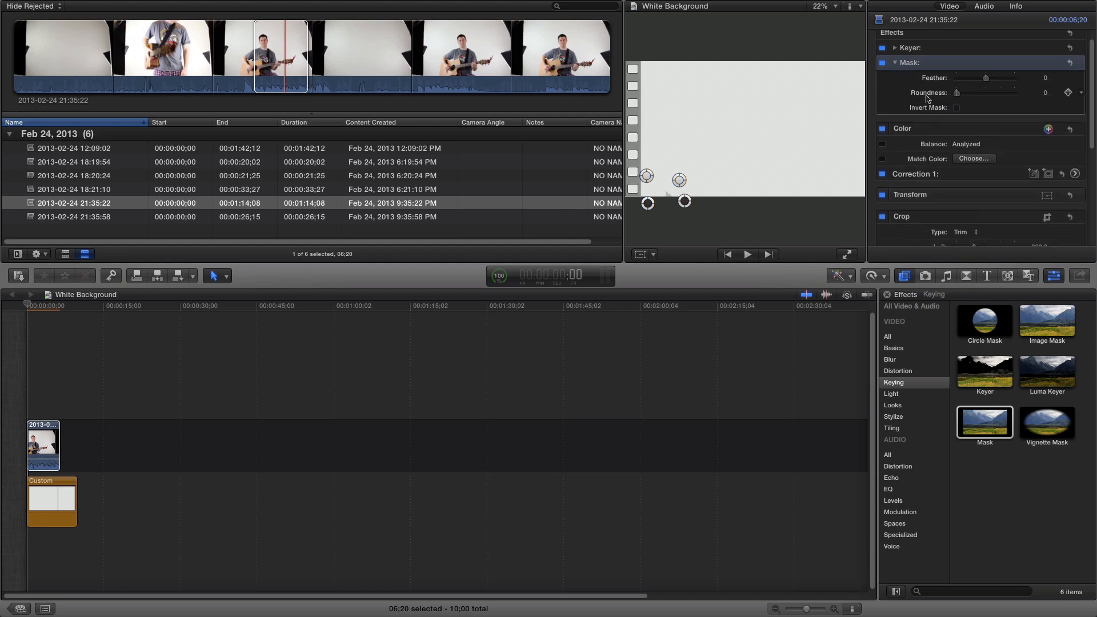
pyautogui.click(957, 108)
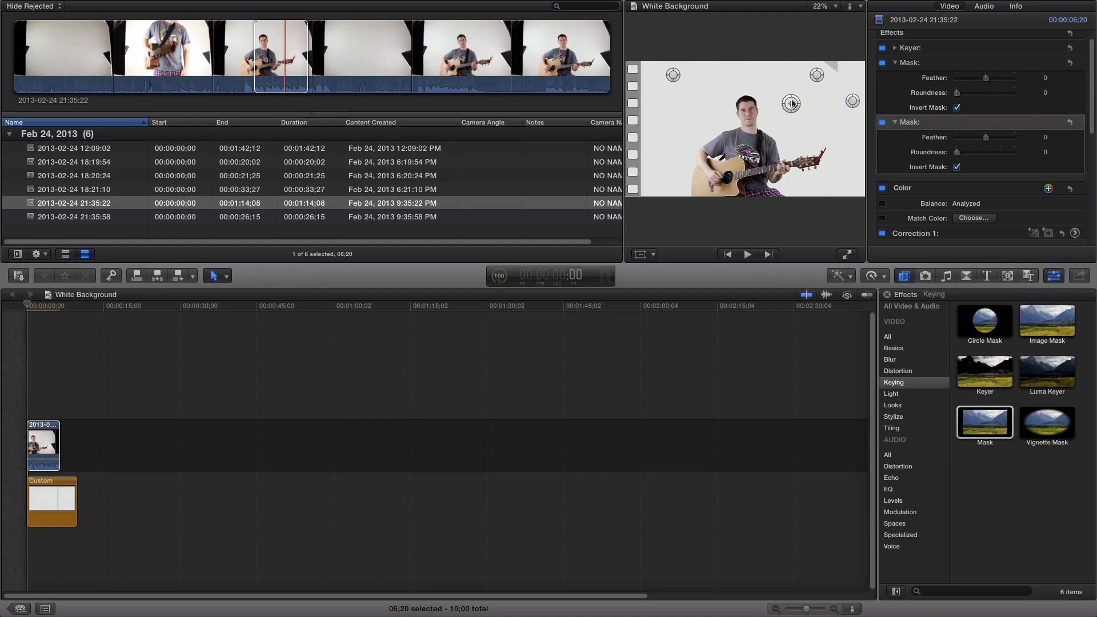
pyautogui.moveTo(791, 104); pyautogui.dragTo(793, 56)
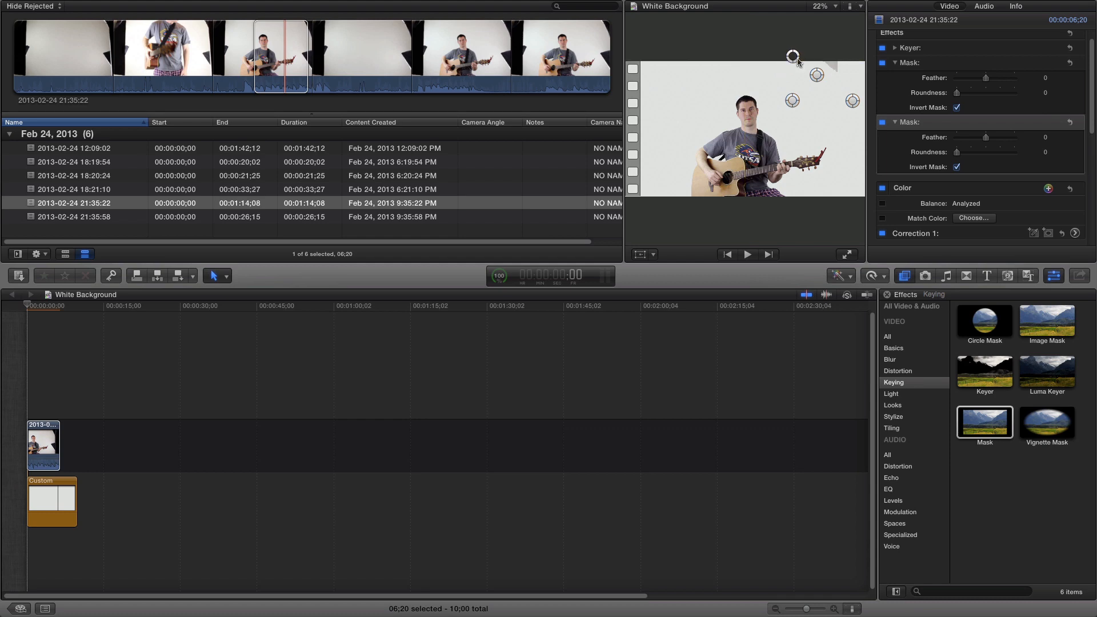